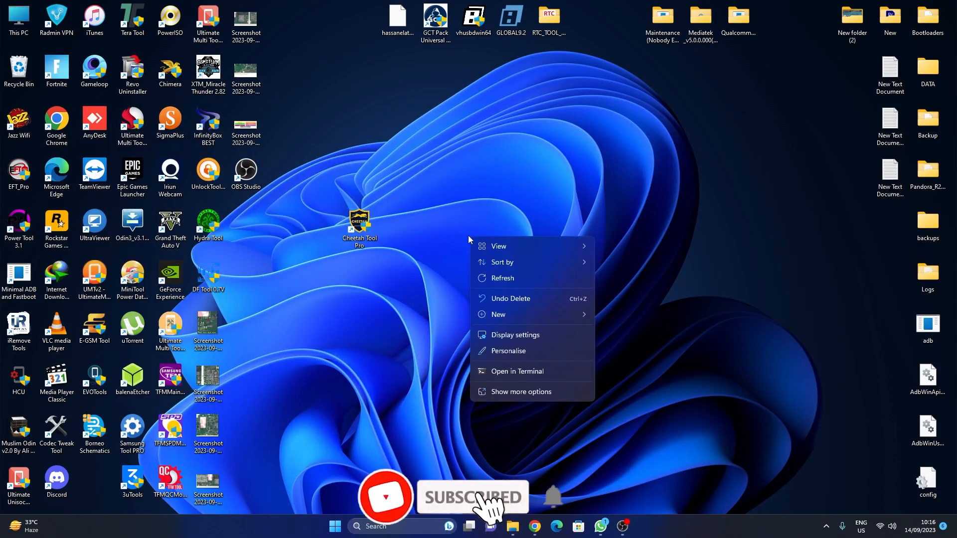
- Launch Cheetah Tool Pro and submit login credentials, getting an email-not-registered error
left_click(497, 281)
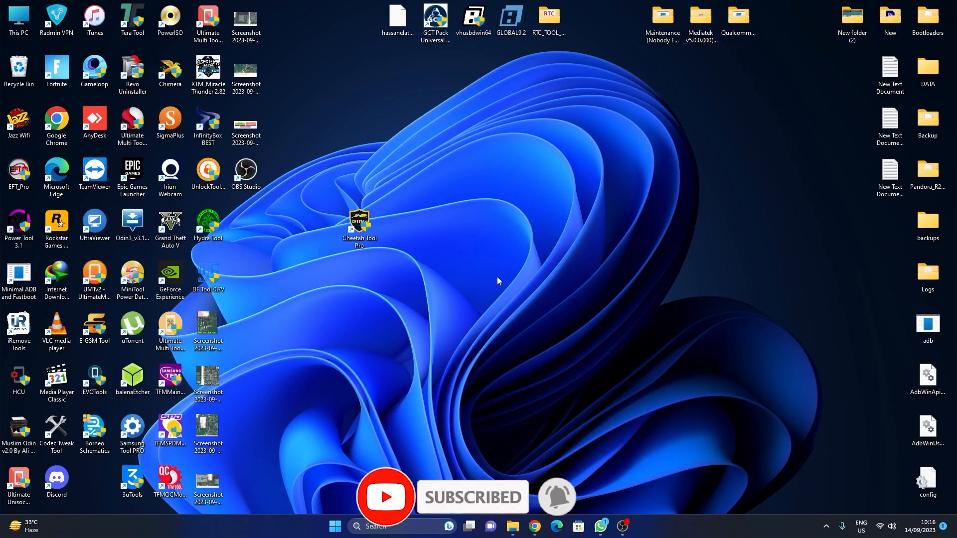
mouse_move(418, 252)
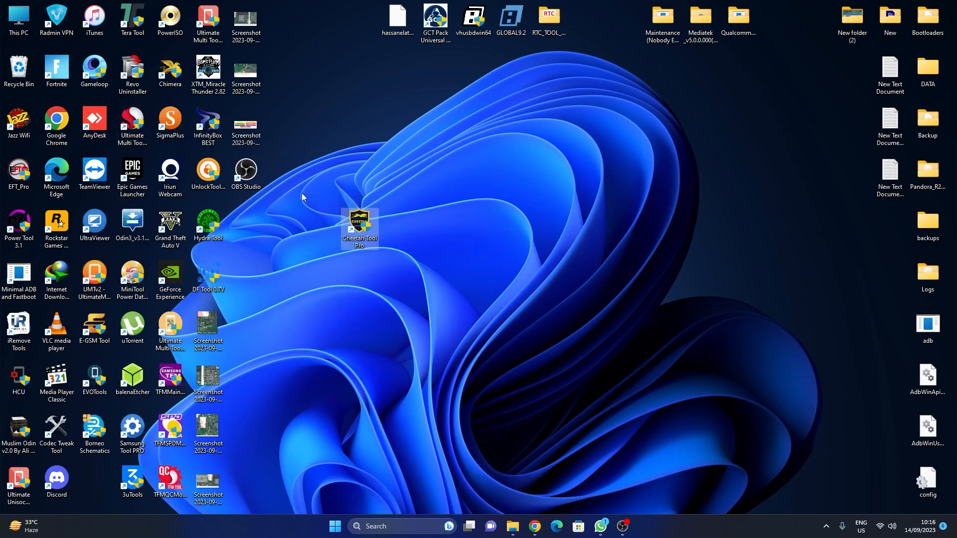
mouse_move(412, 287)
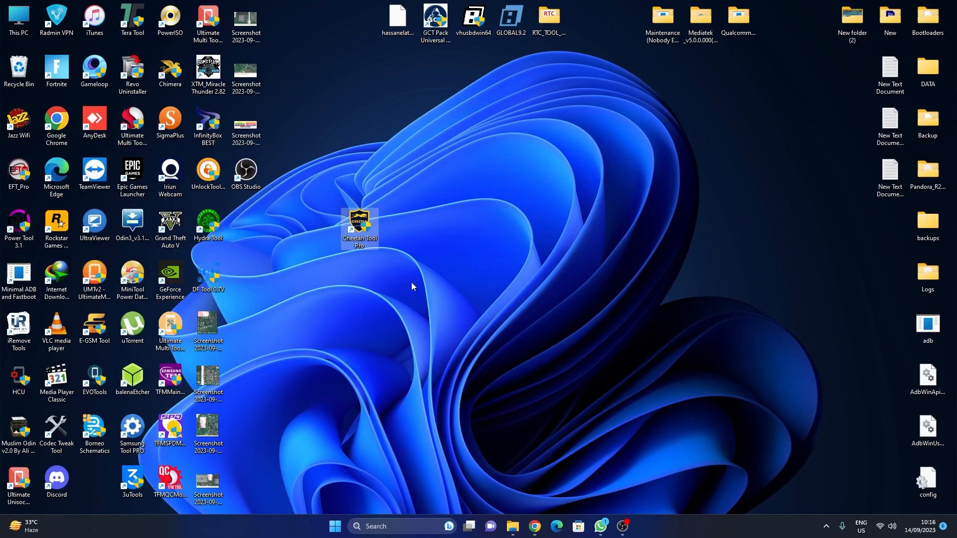
mouse_move(419, 261)
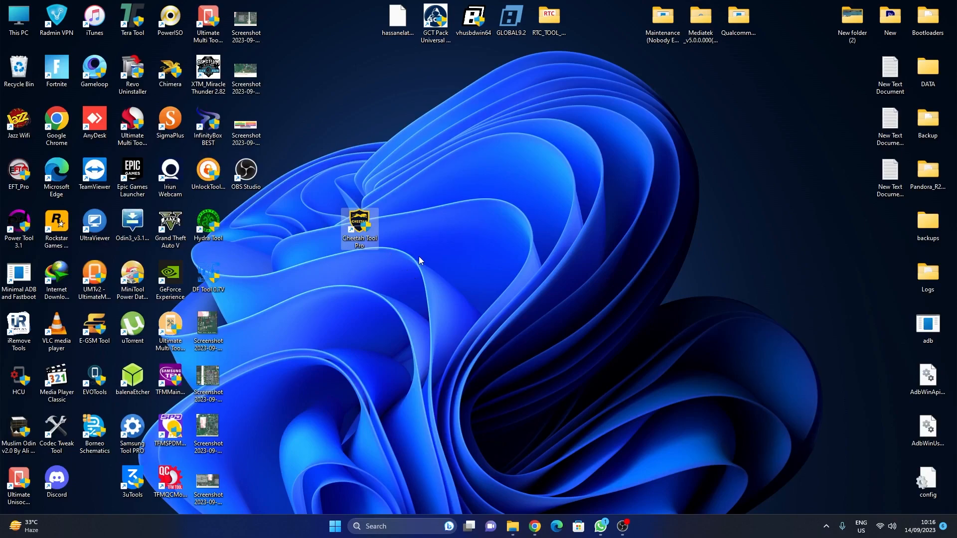
mouse_move(402, 251)
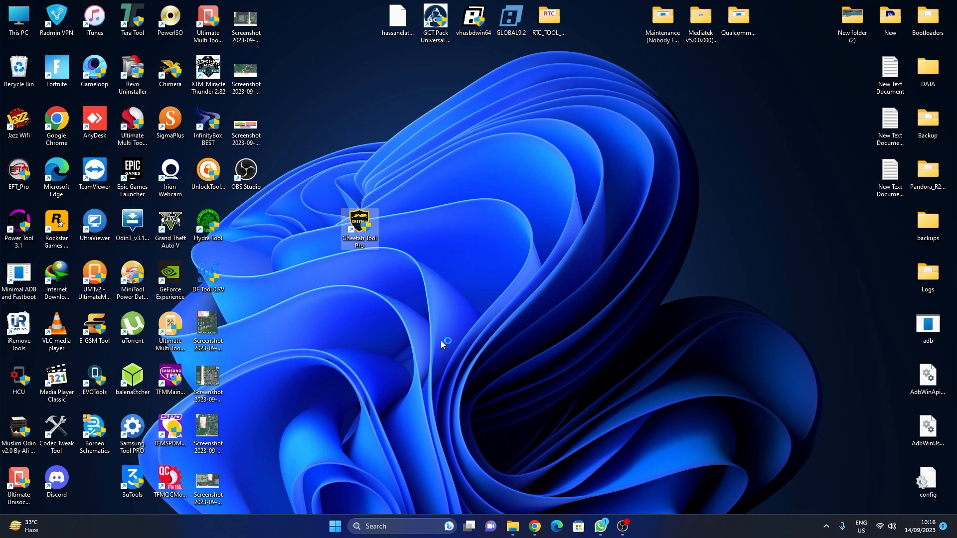
double_click(359, 225)
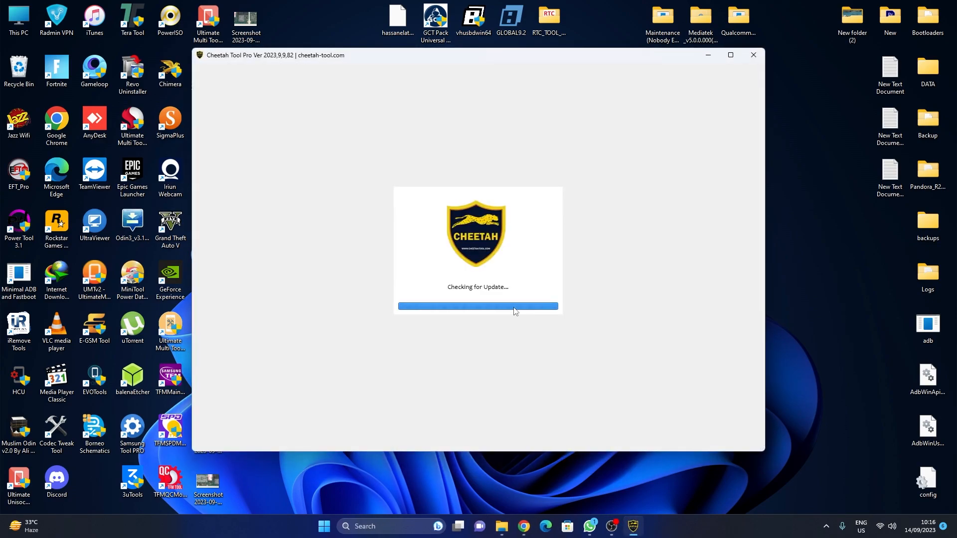
mouse_move(487, 297)
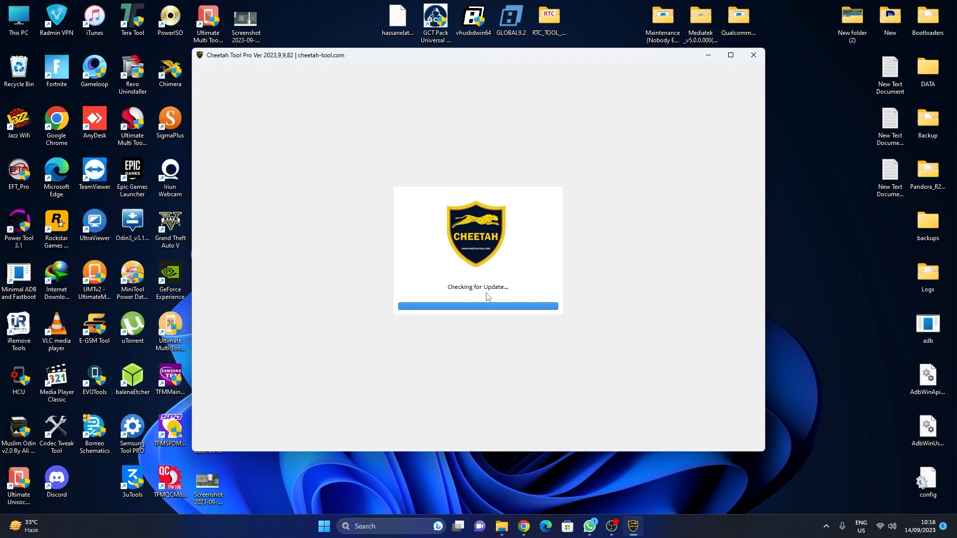
mouse_move(560, 286)
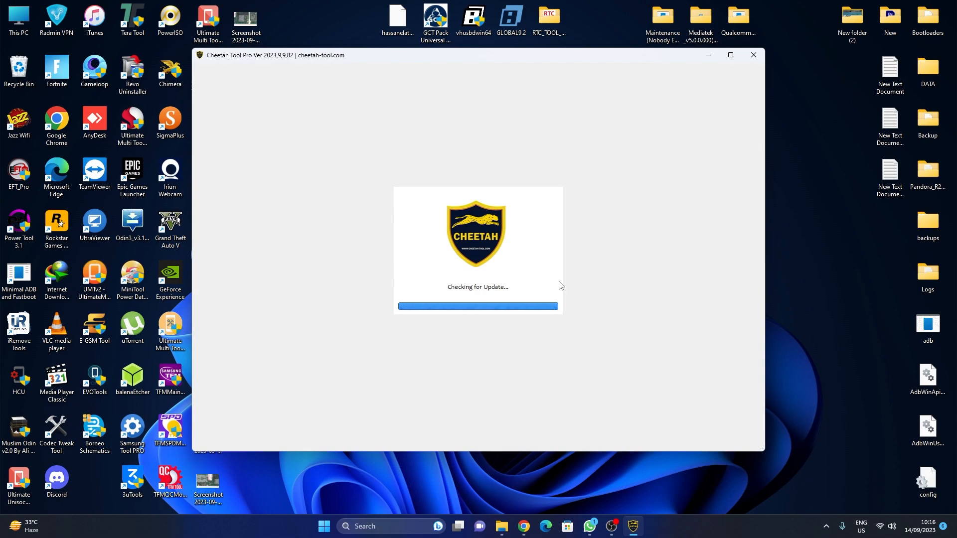
mouse_move(495, 382)
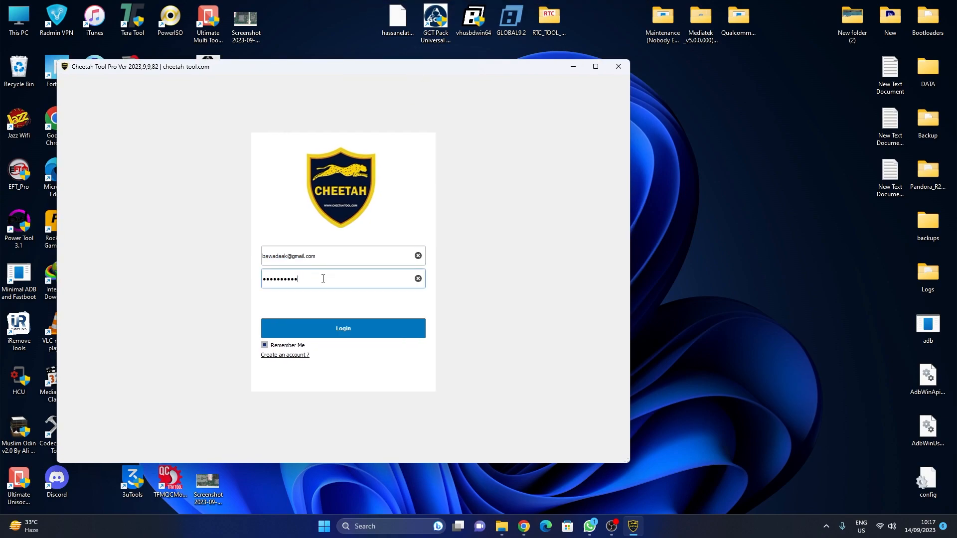
mouse_move(342, 328)
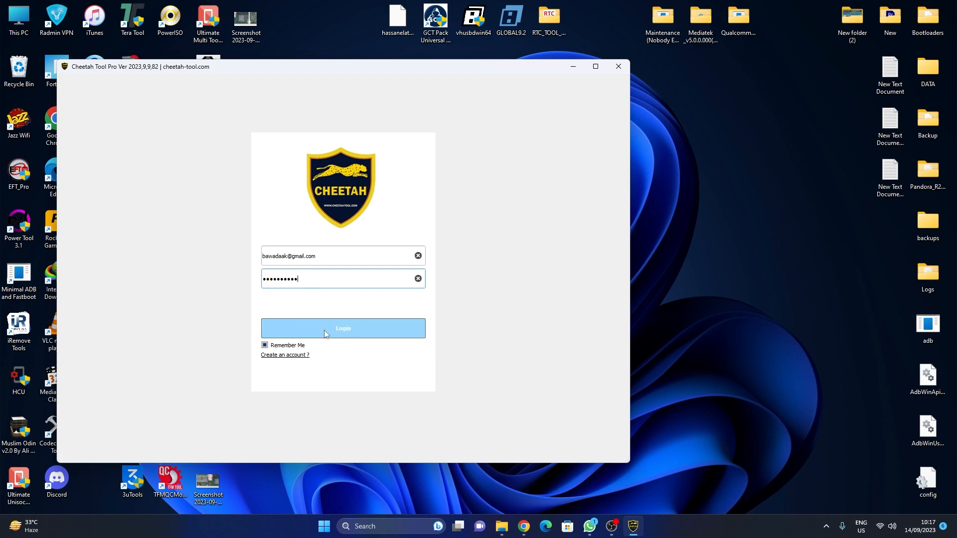
left_click(342, 328)
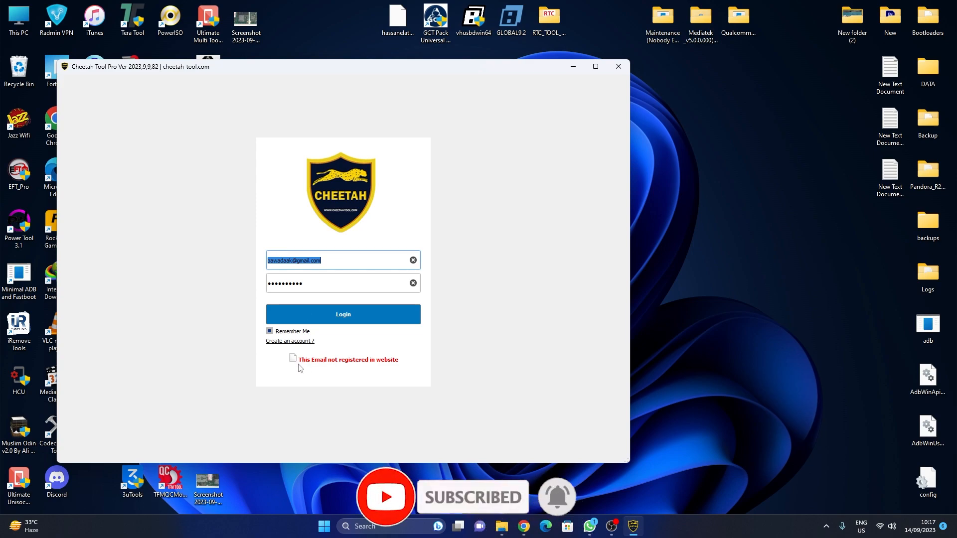
mouse_move(367, 366)
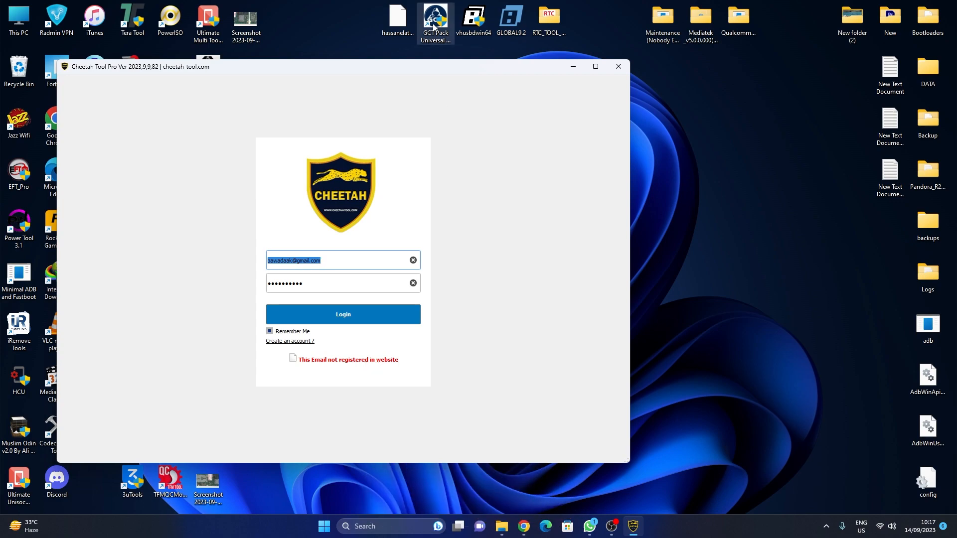
- Run GCT Pack Universal Loader, confirm with 'yes', and acknowledge the Activated message
right_click(435, 20)
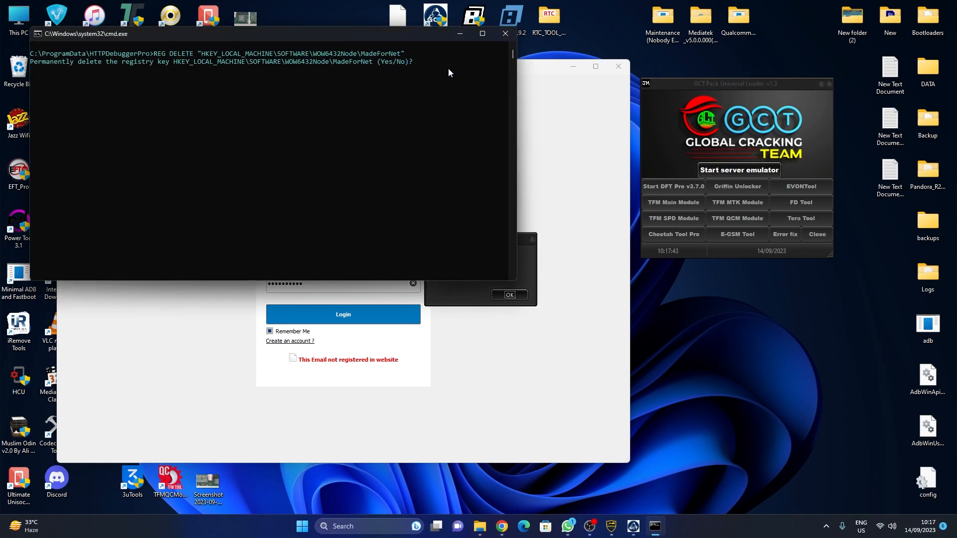
type("yes")
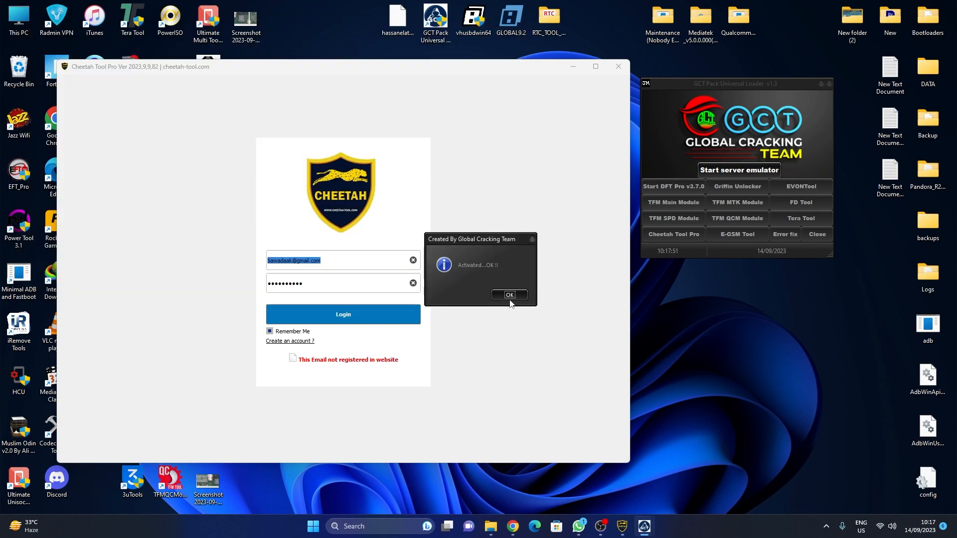
left_click(509, 295)
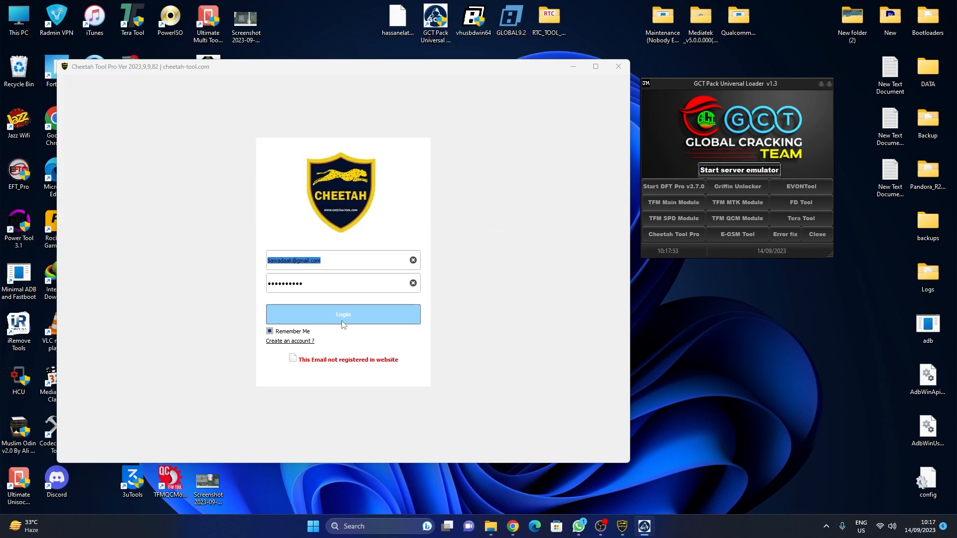
- Log in again and select brand VIVO and model Y81I in MediaTek Service
left_click(343, 315)
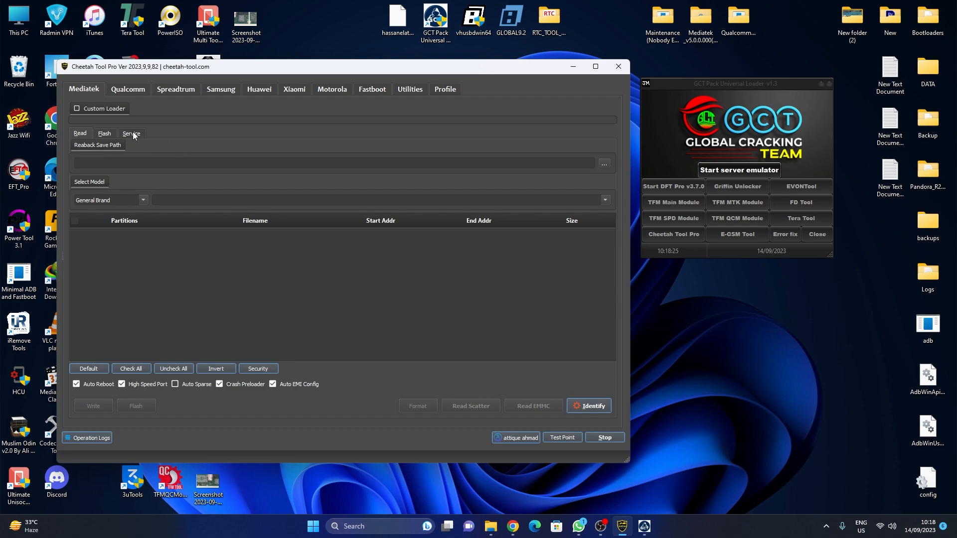
left_click(130, 133)
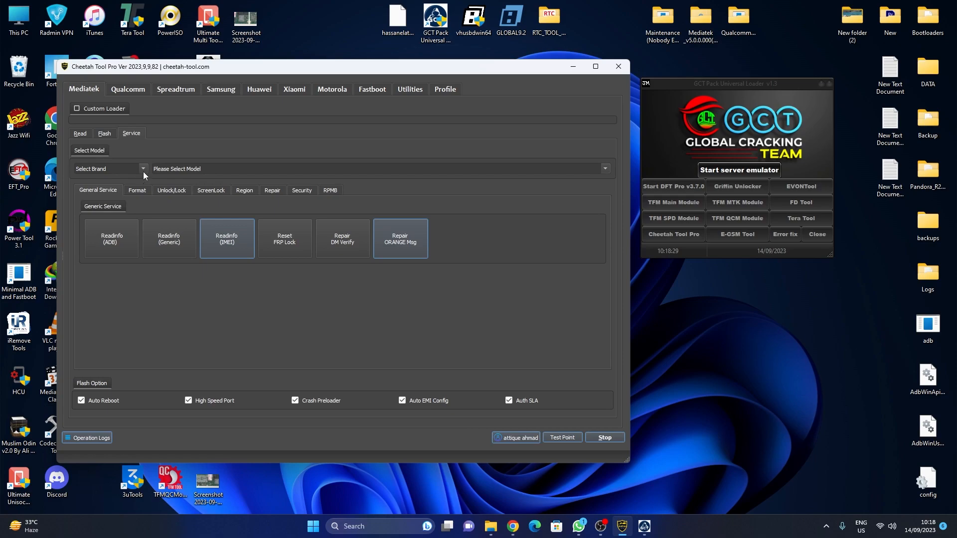
left_click(143, 168)
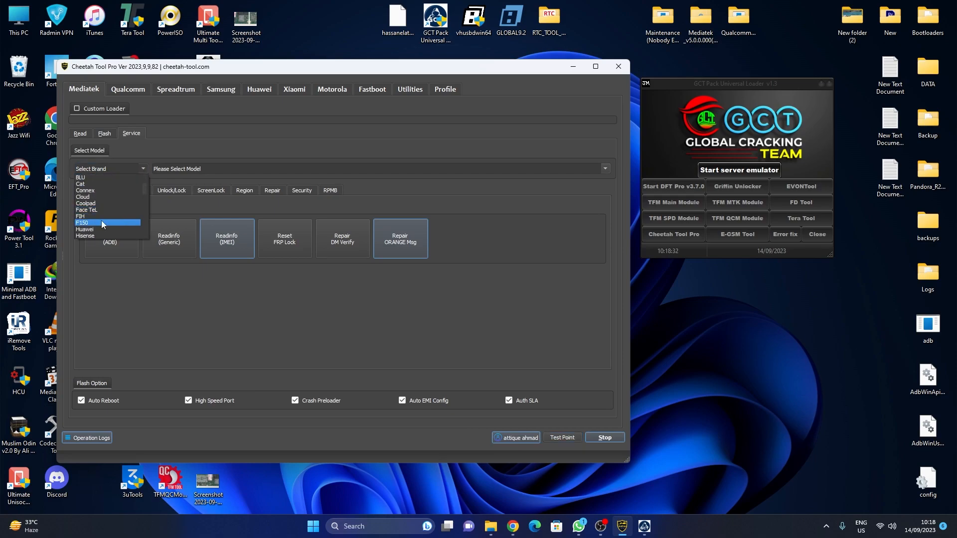
scroll("down", 3)
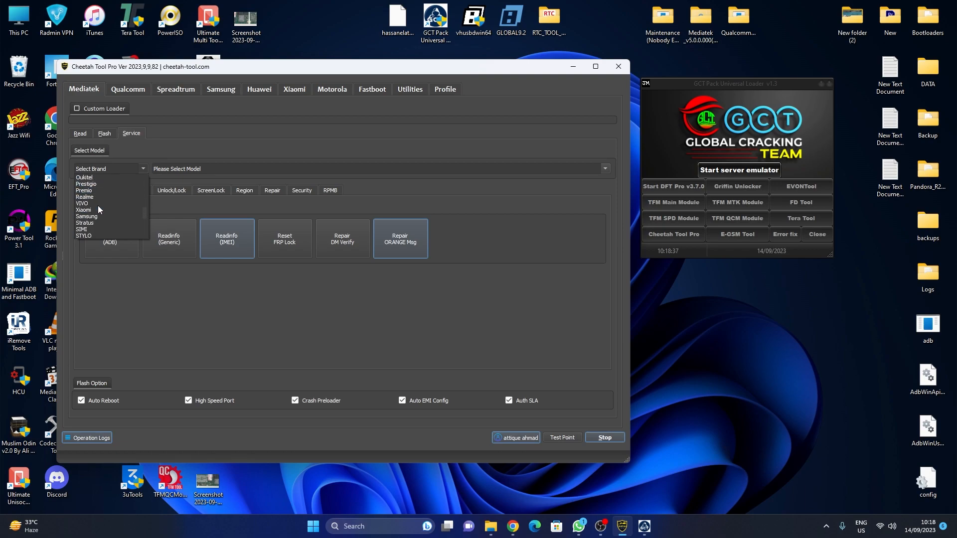
left_click(82, 204)
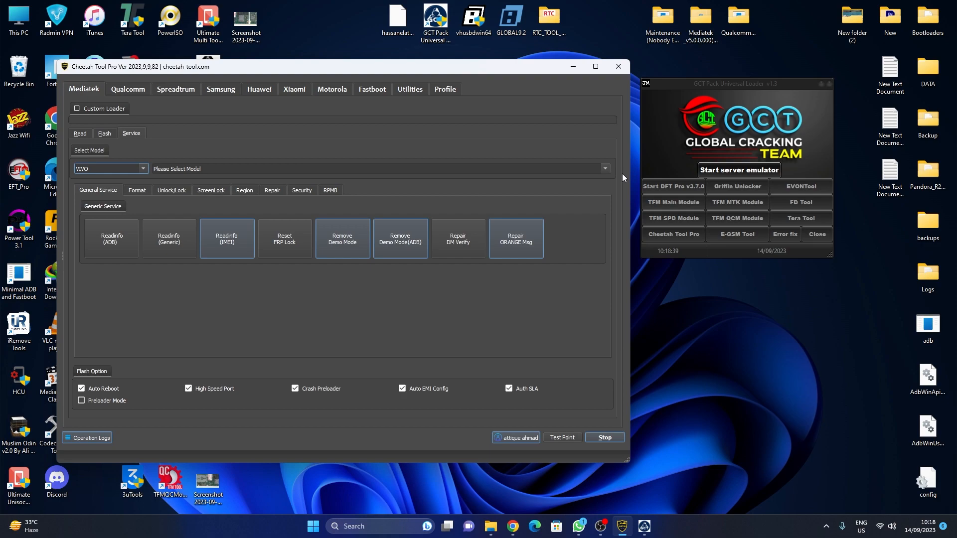
left_click(603, 168)
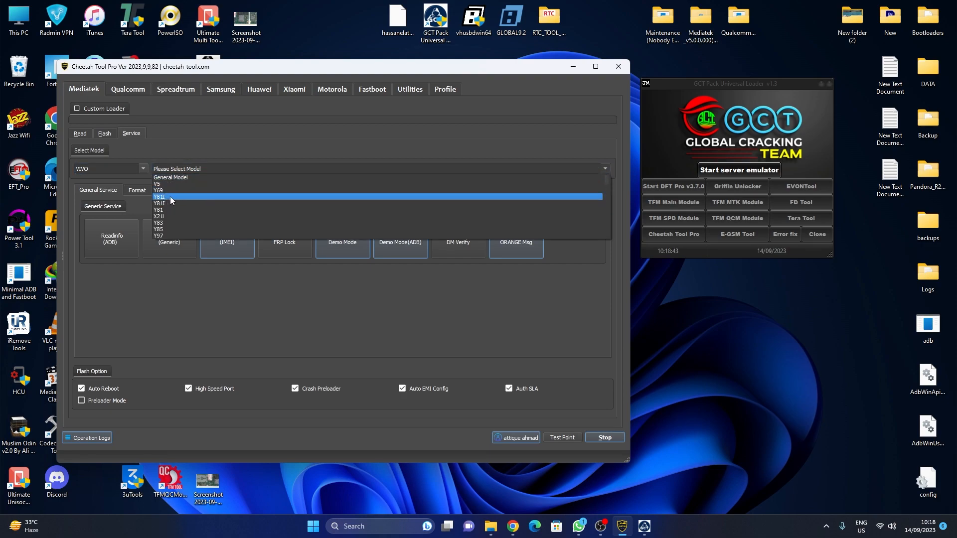
left_click(171, 196)
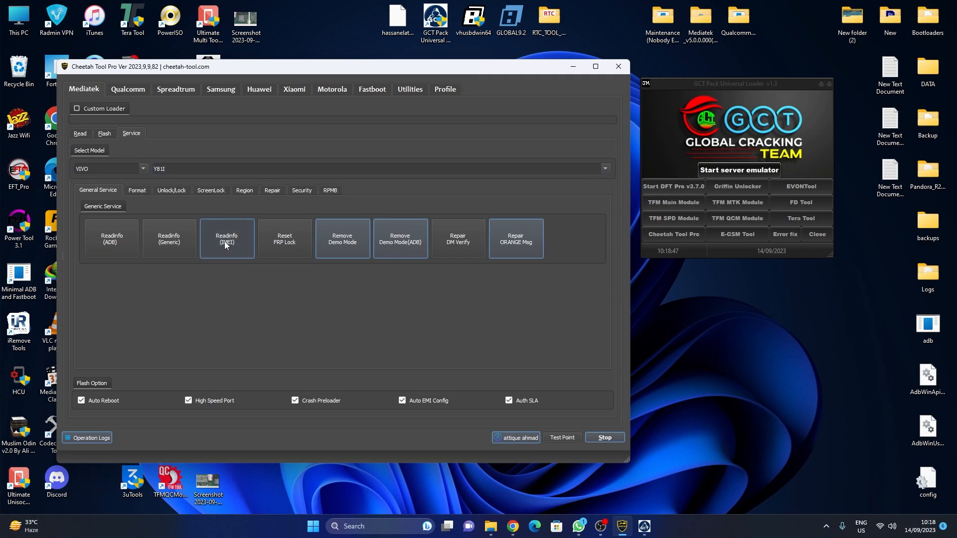
- Run Readinfo (IMEI) on the Vivo Y81I, then go Back to the service functions
left_click(226, 239)
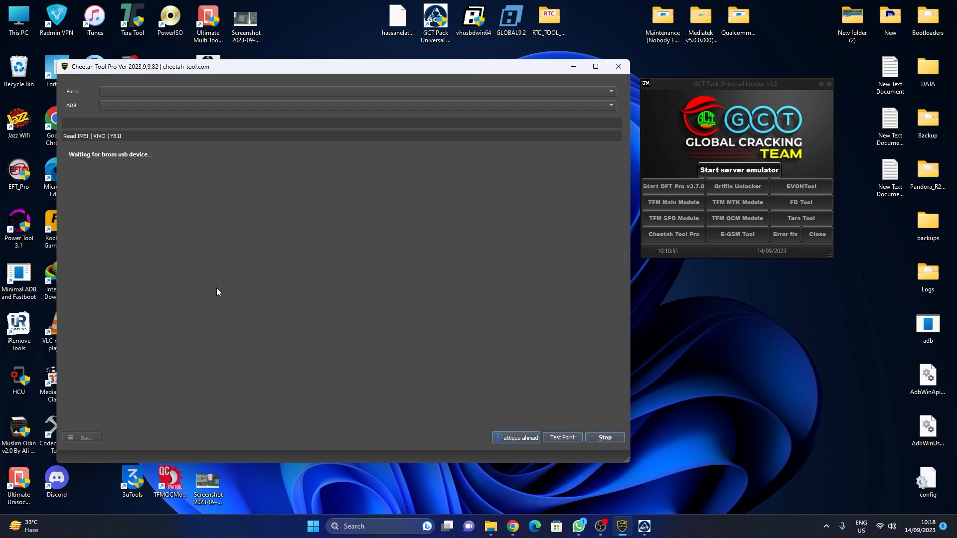
mouse_move(203, 394)
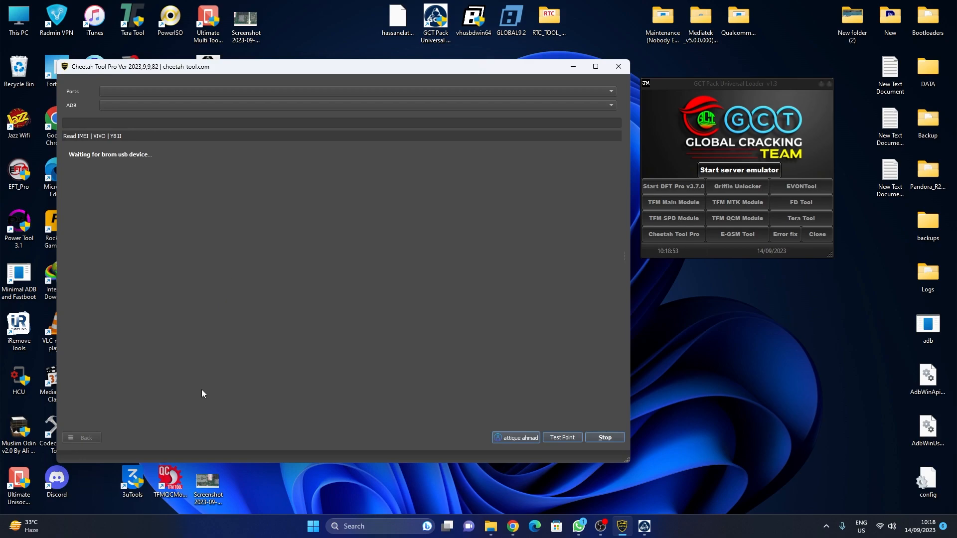
mouse_move(300, 315)
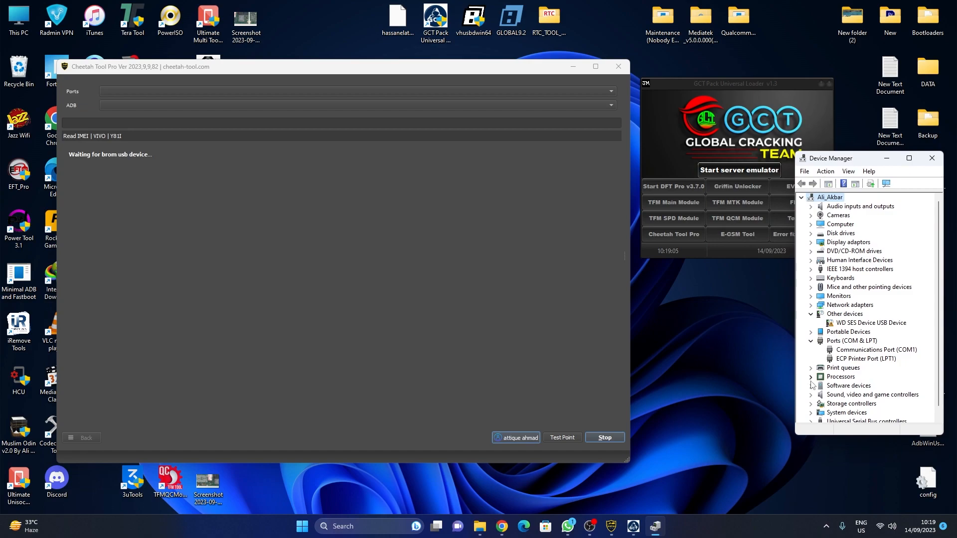
mouse_move(360, 264)
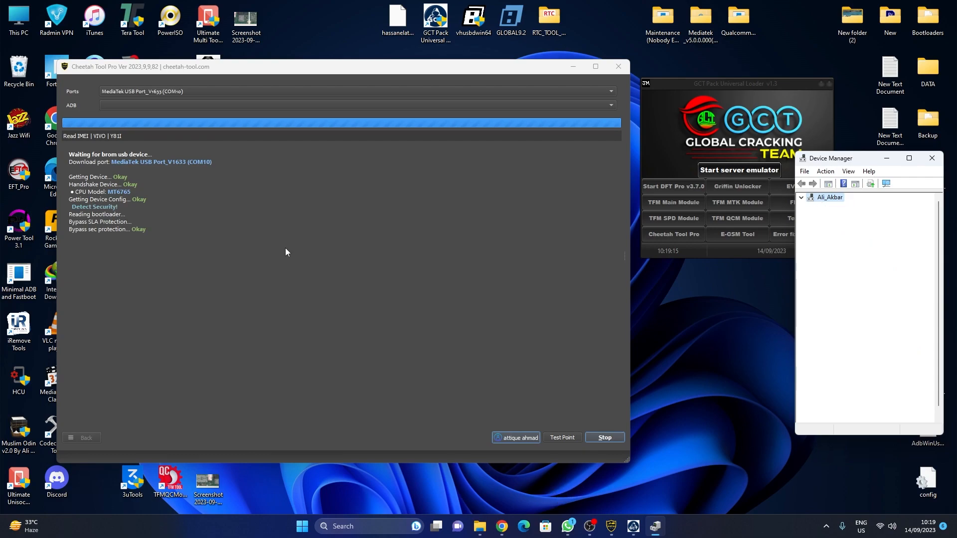
left_click(802, 197)
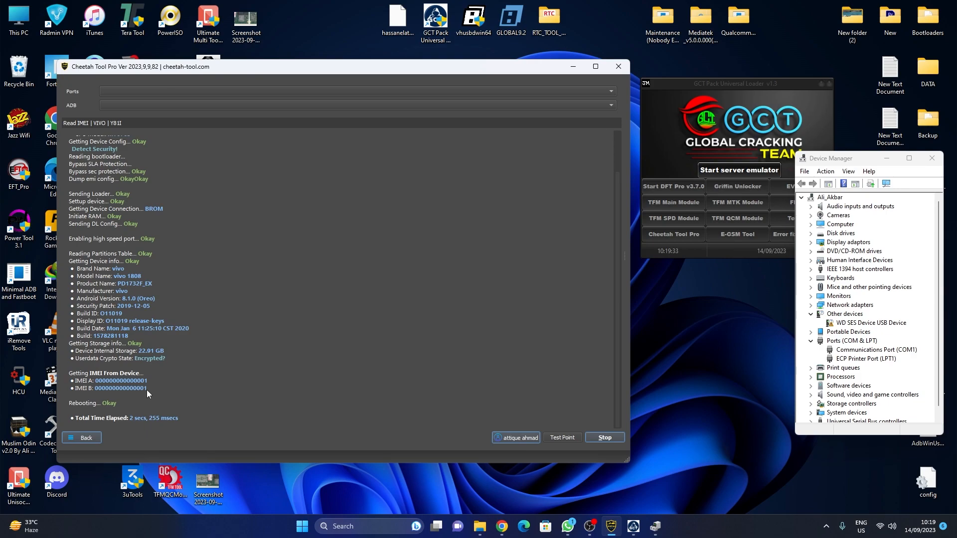
mouse_move(109, 430)
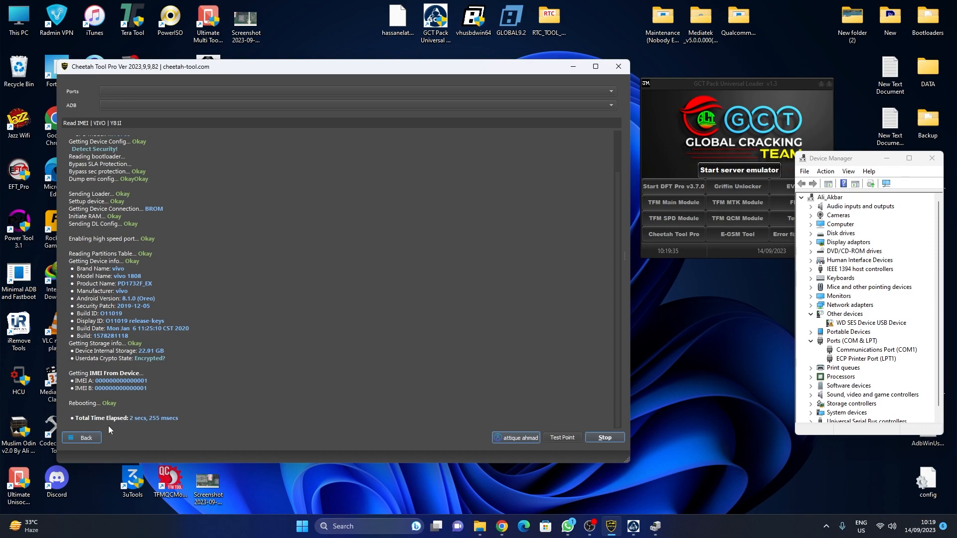
left_click(85, 438)
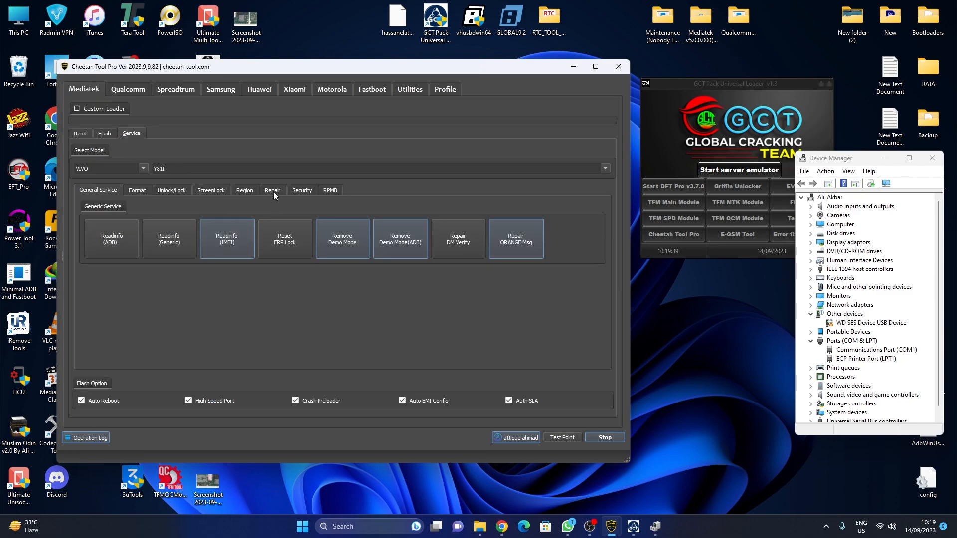
left_click(271, 190)
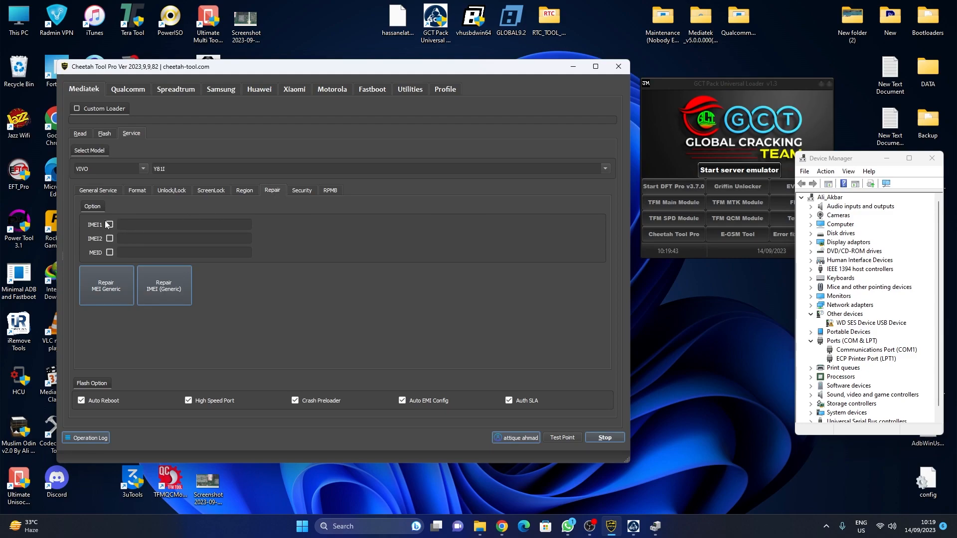
left_click(109, 225)
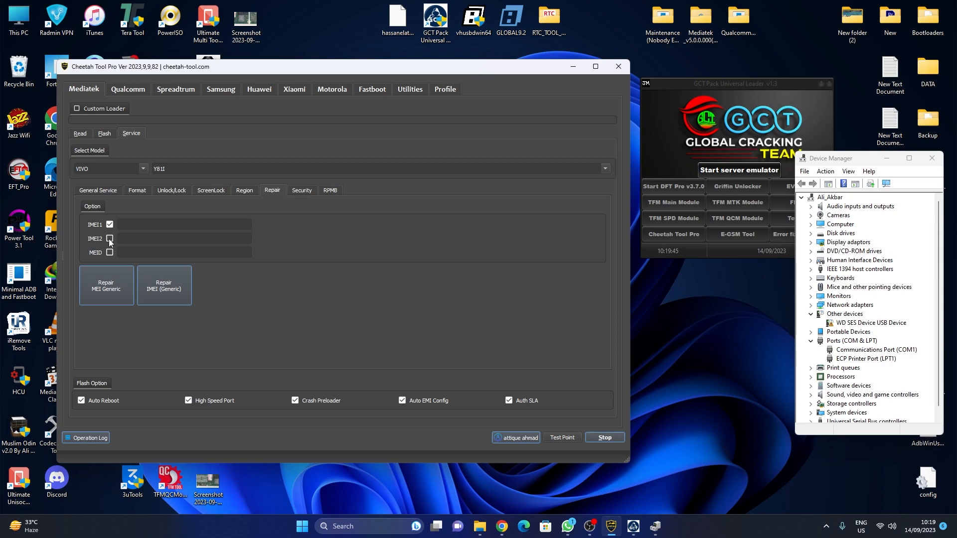
left_click(110, 239)
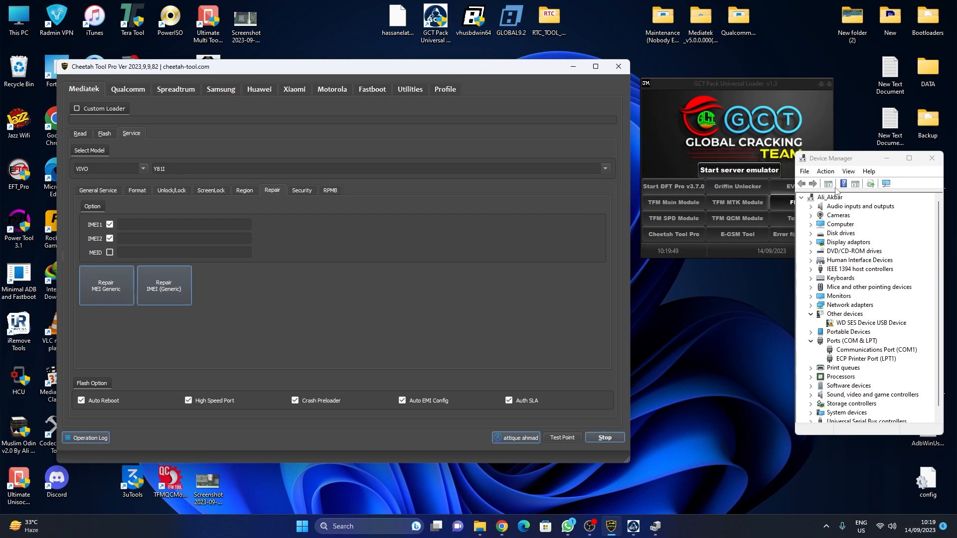
left_click(183, 224)
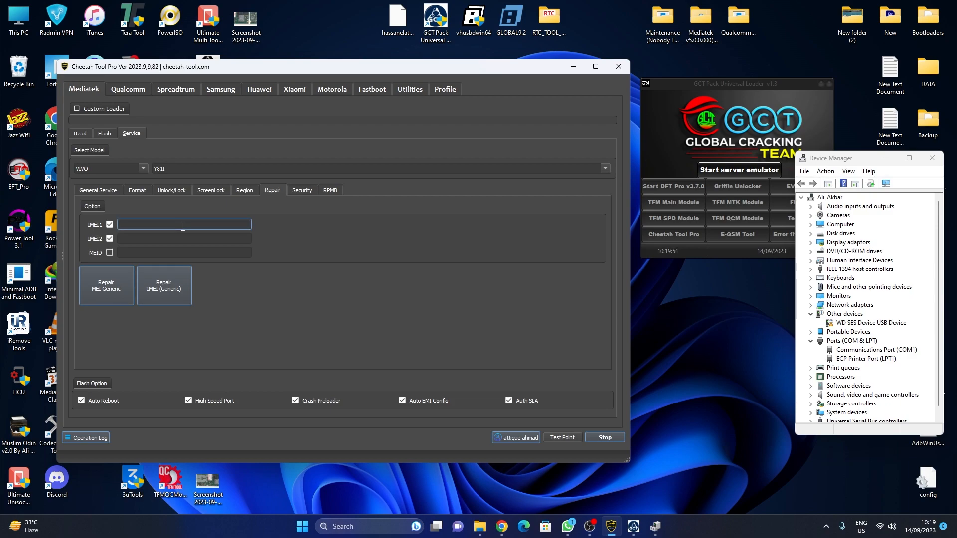
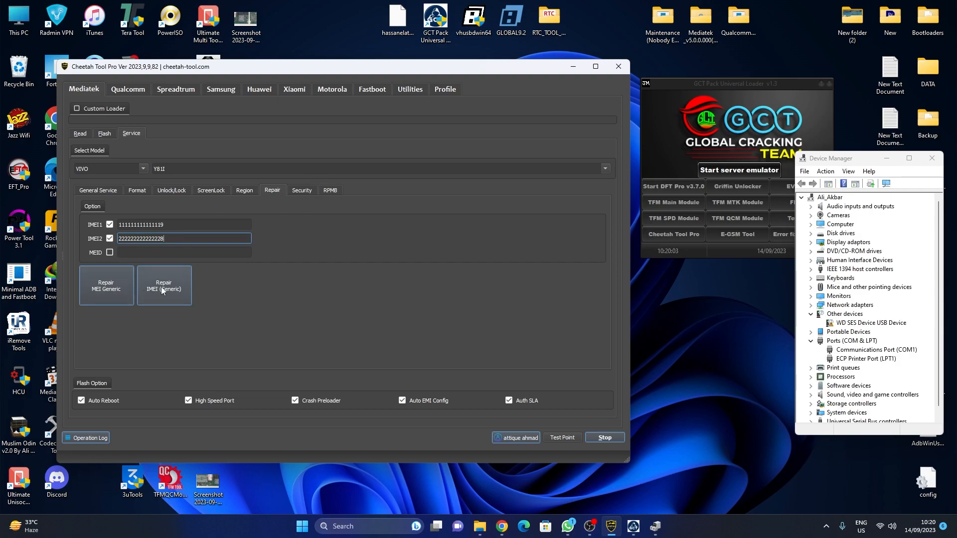
- Run Repair IMEI (Generic) until the log shows Repair IMEI Okay and rebooting
left_click(163, 285)
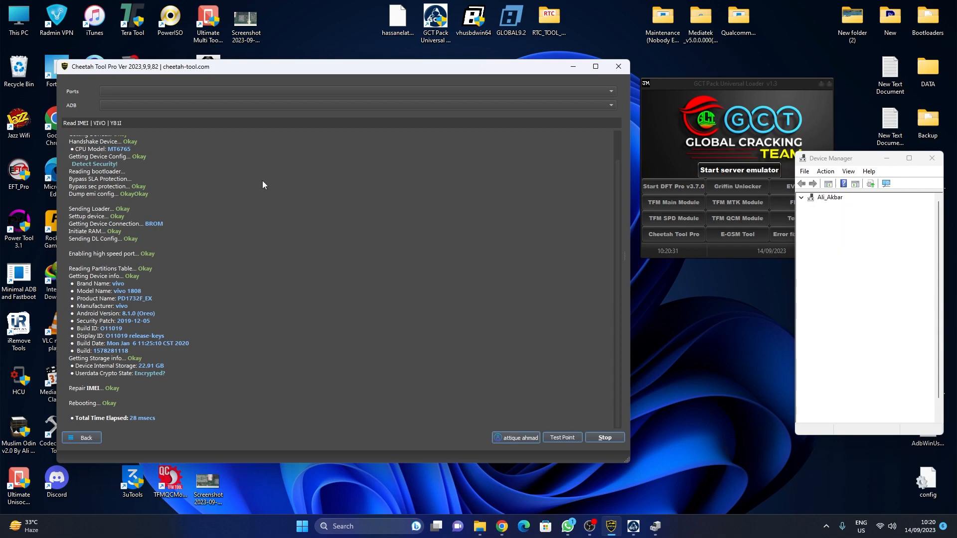
left_click(800, 197)
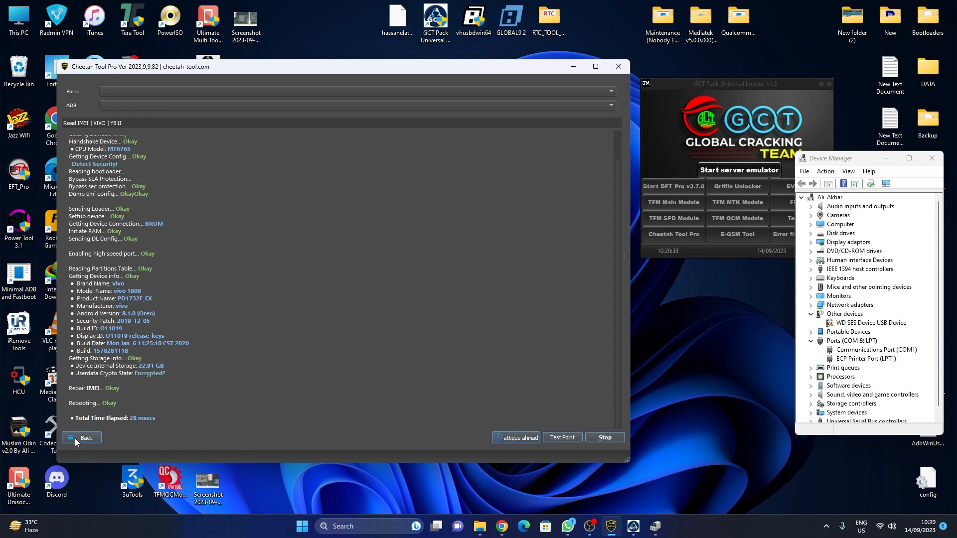
- Go Back to General Service and start Readinfo (IMEI) again to verify the repair
left_click(81, 437)
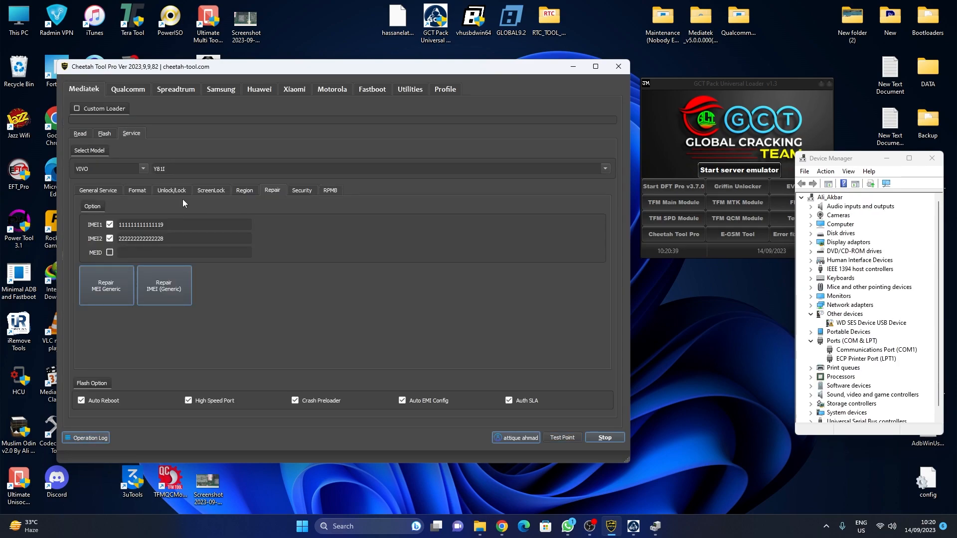
mouse_move(236, 196)
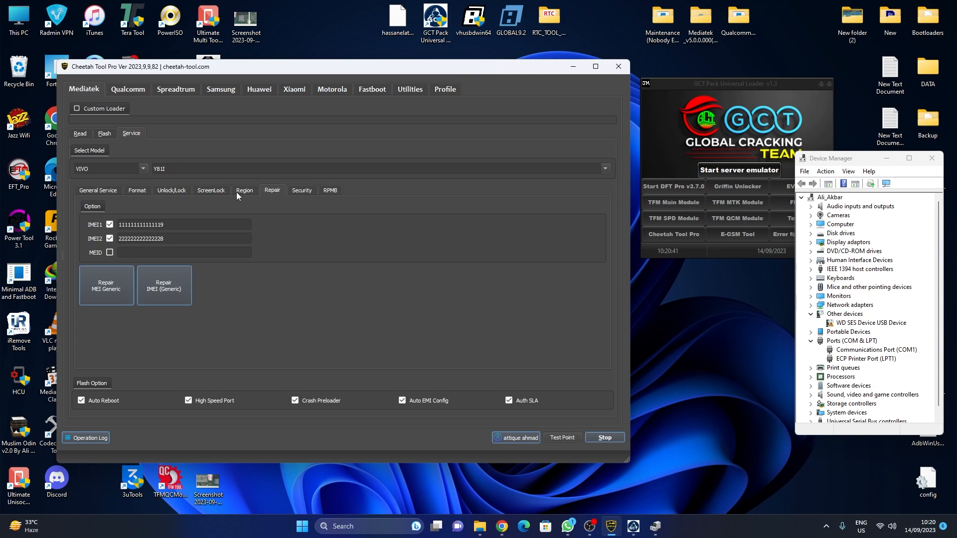
left_click(97, 190)
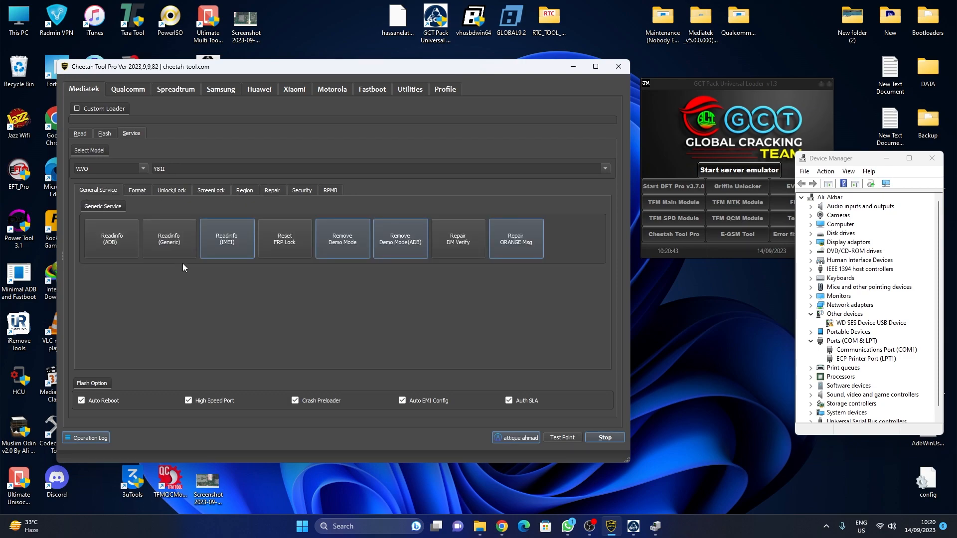
mouse_move(227, 238)
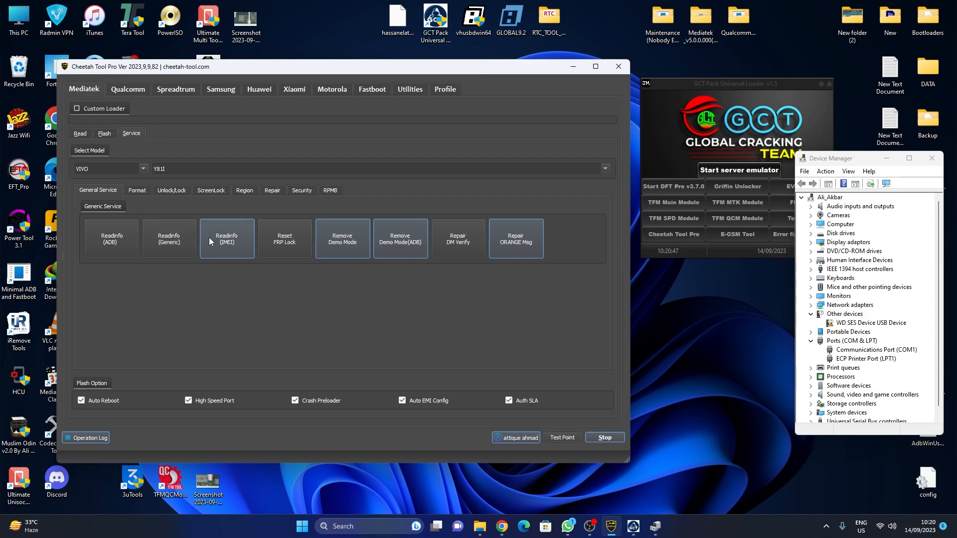
left_click(226, 238)
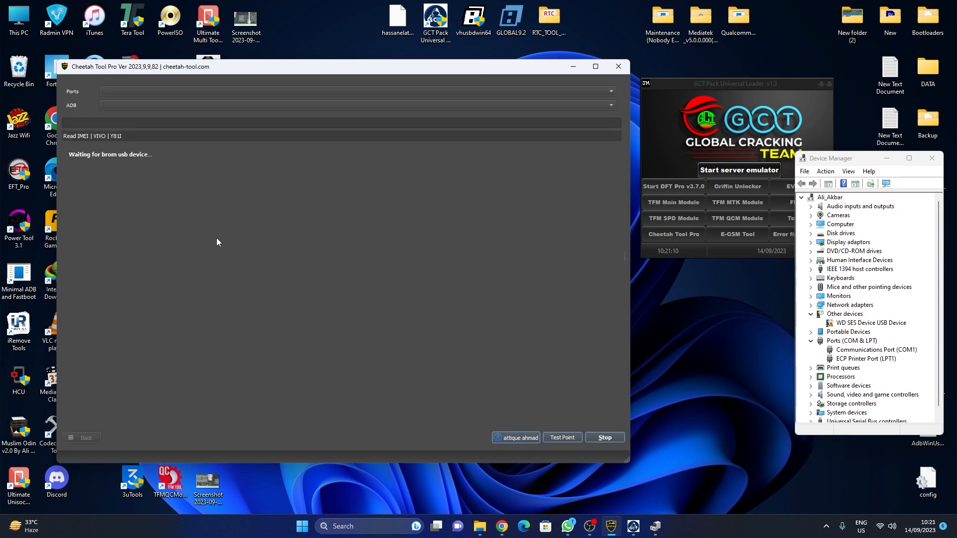
mouse_move(98, 267)
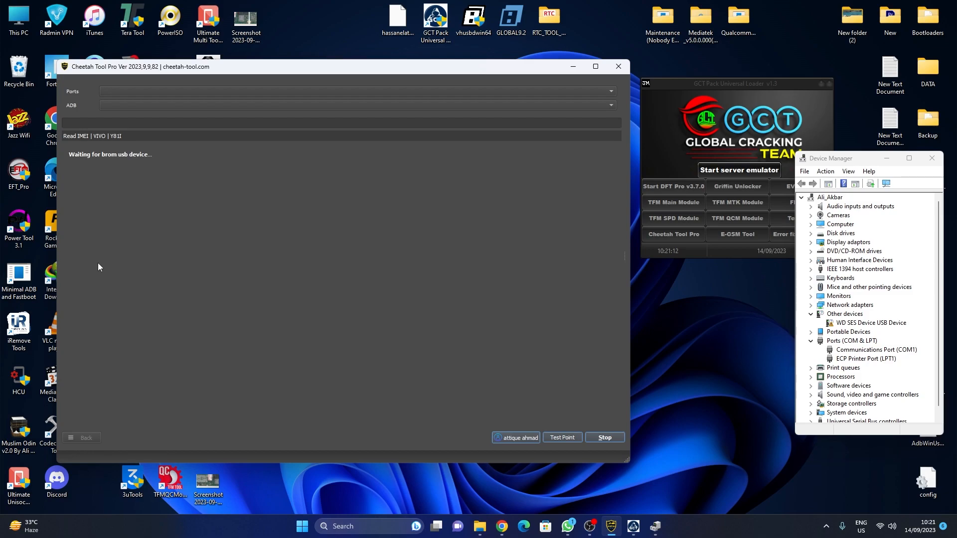